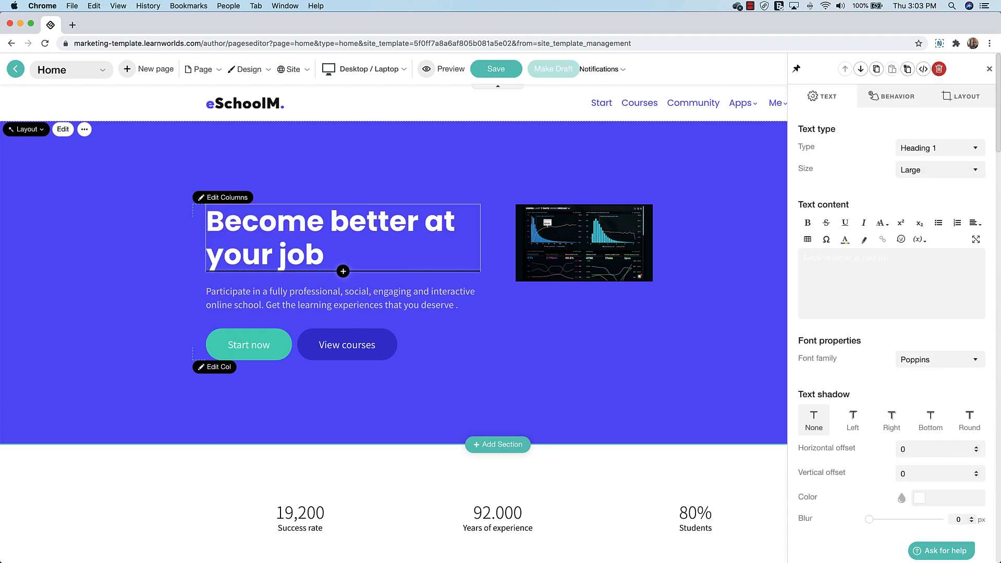
- Frame the dashboard image as a large Tablet landscape screen and style View courses as Solid accent1 teal
click(584, 242)
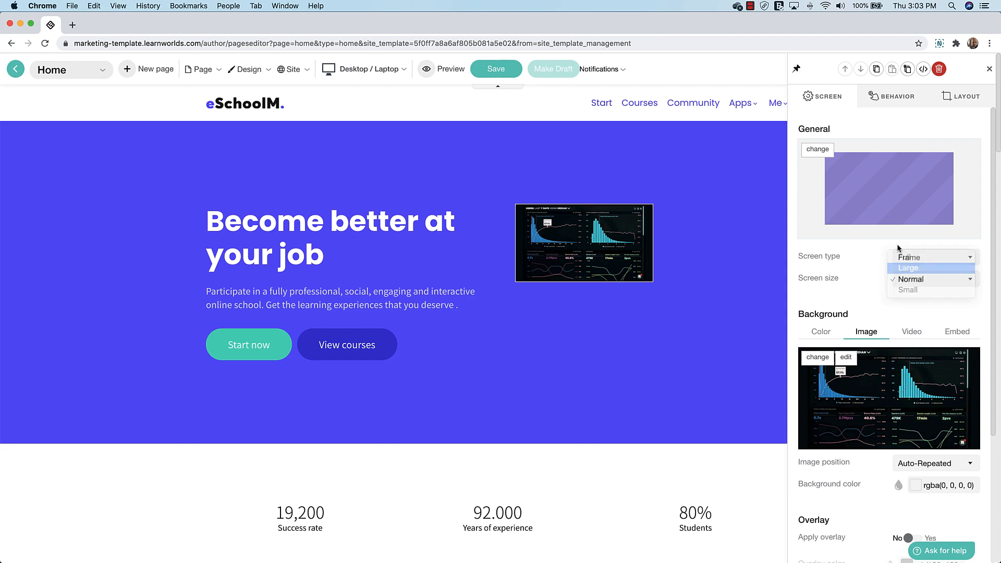
click(910, 268)
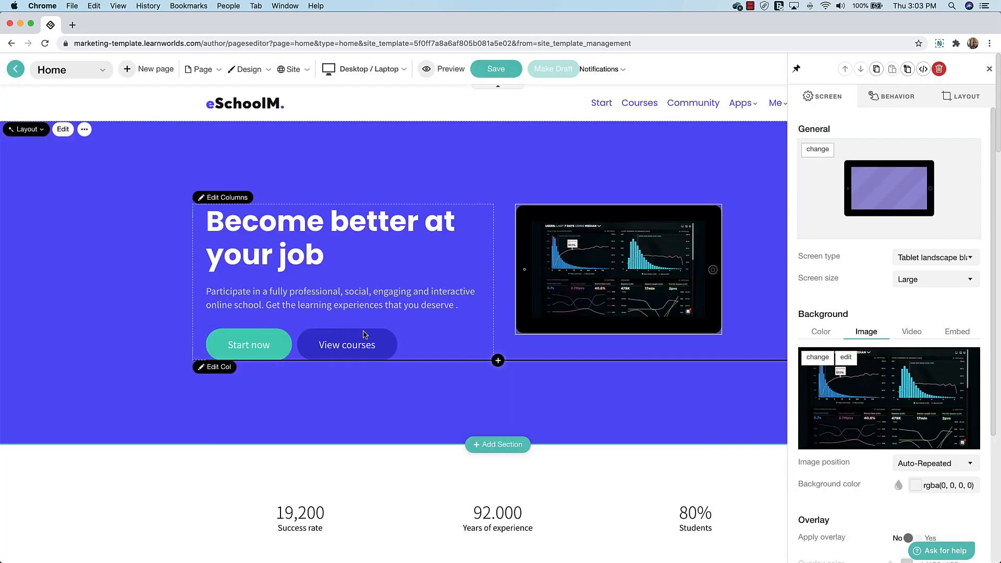
click(818, 150)
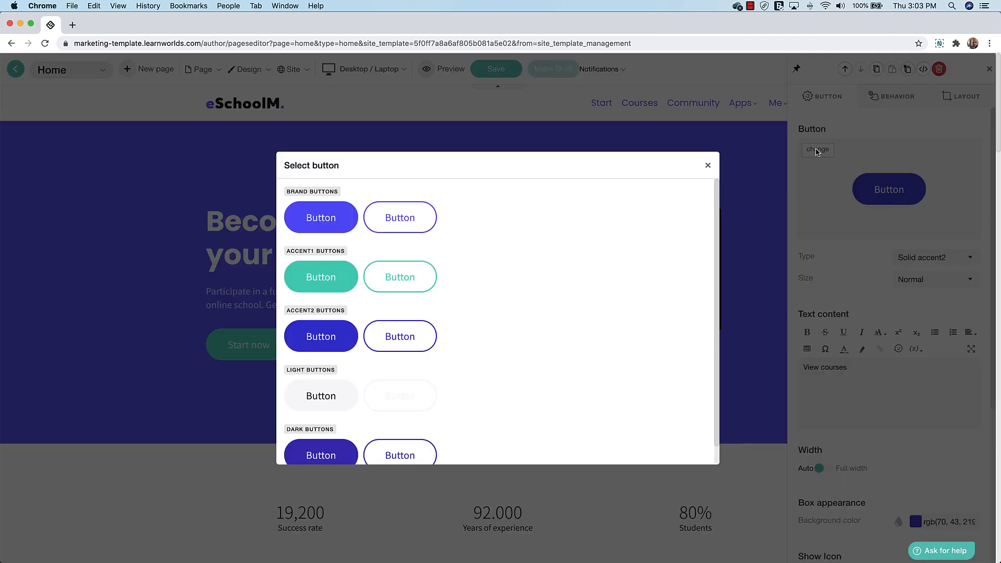
click(321, 277)
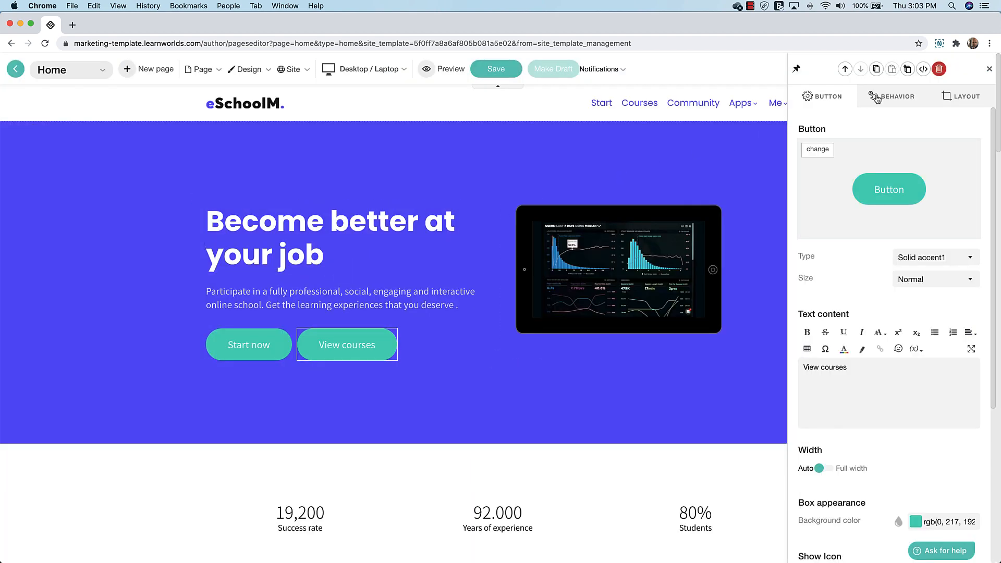
click(897, 96)
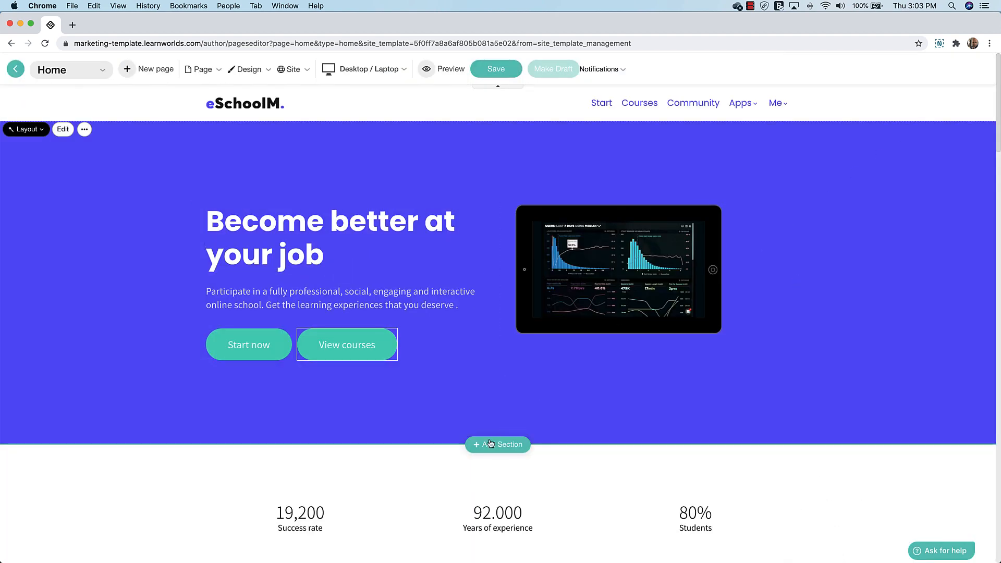
- Insert a testimonials section under the hero and apply the teal banner layout to the statistics
click(497, 445)
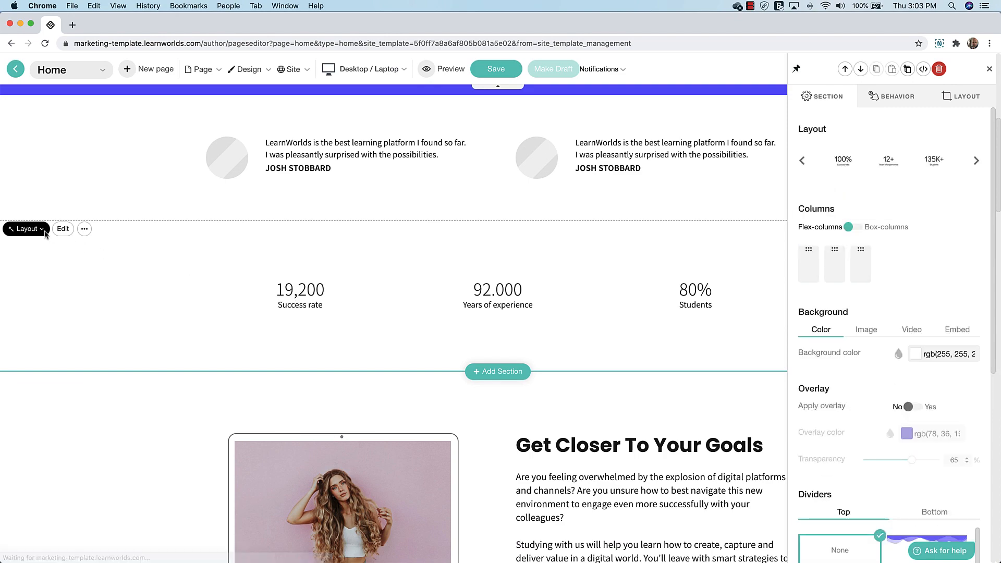
click(26, 229)
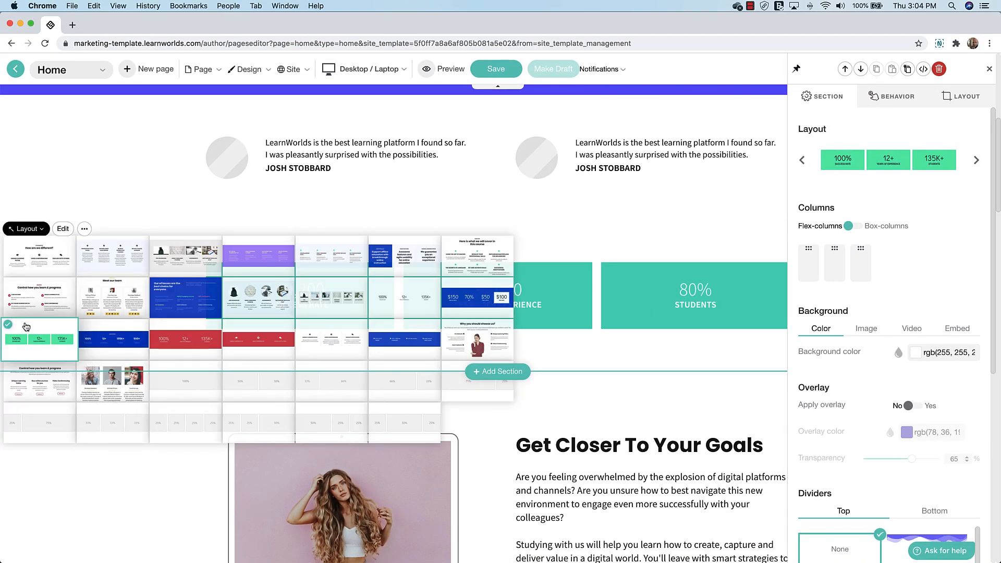
mouse_move(190, 338)
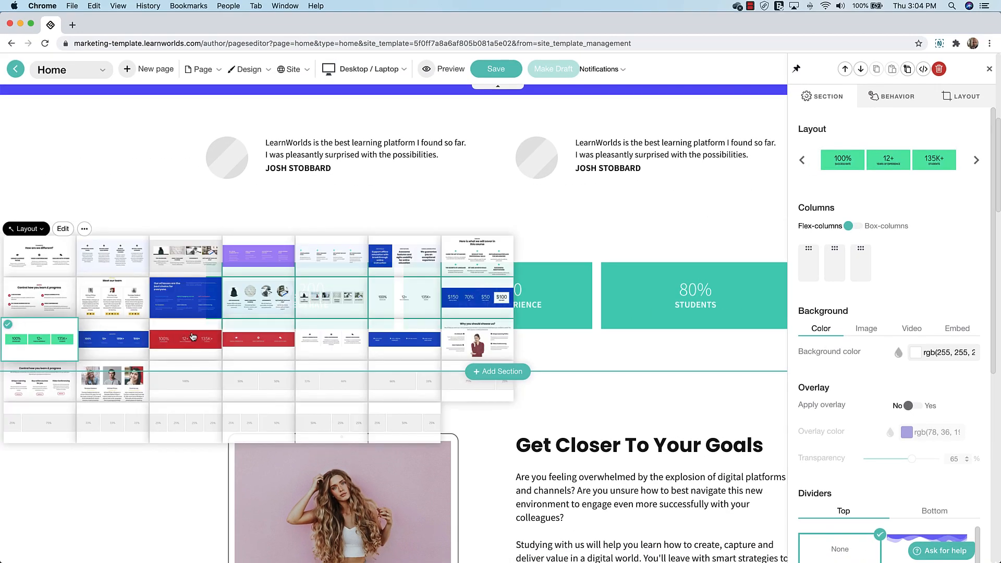
click(186, 339)
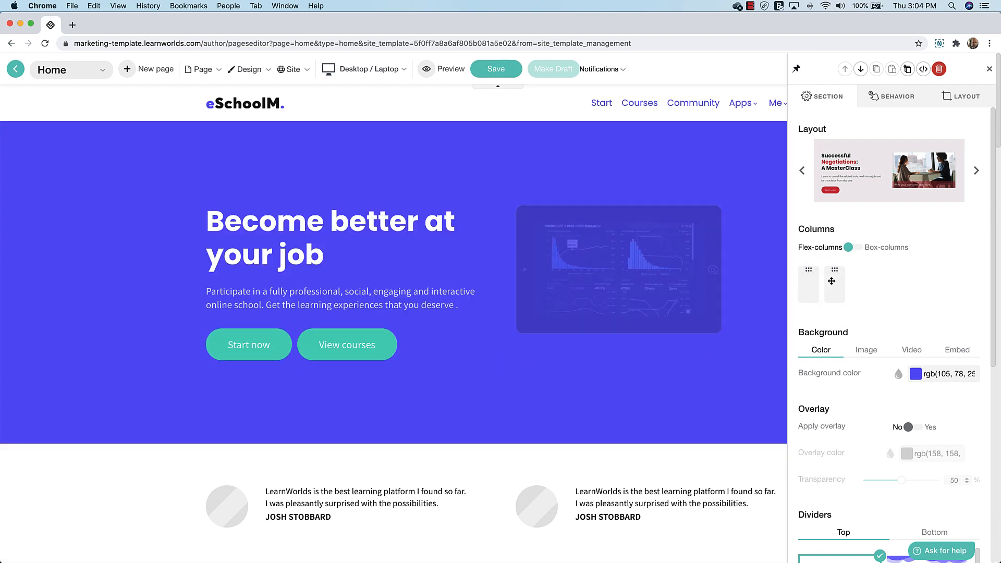
- Set the hero background image to the black-and-white photo of two people working
click(867, 350)
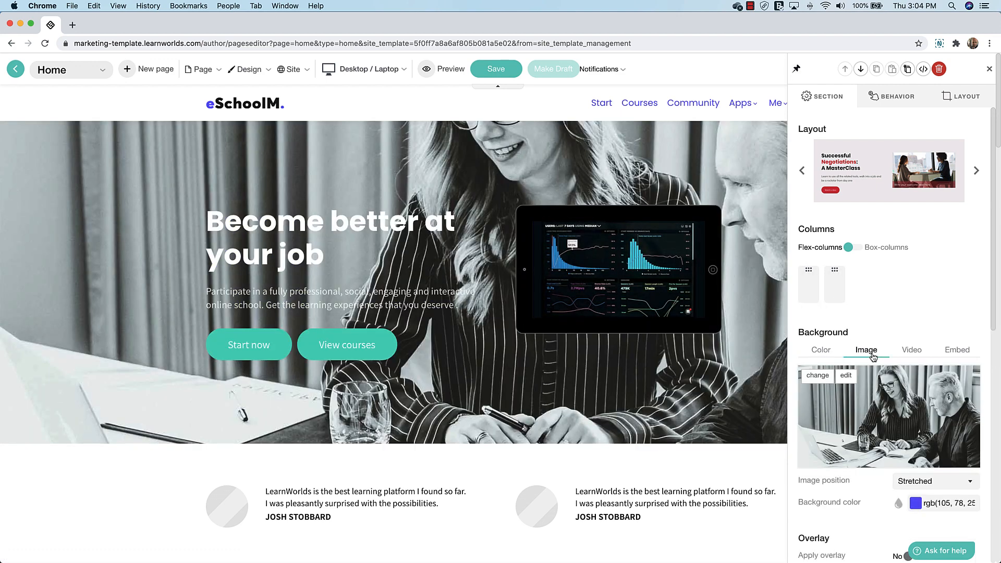
click(915, 370)
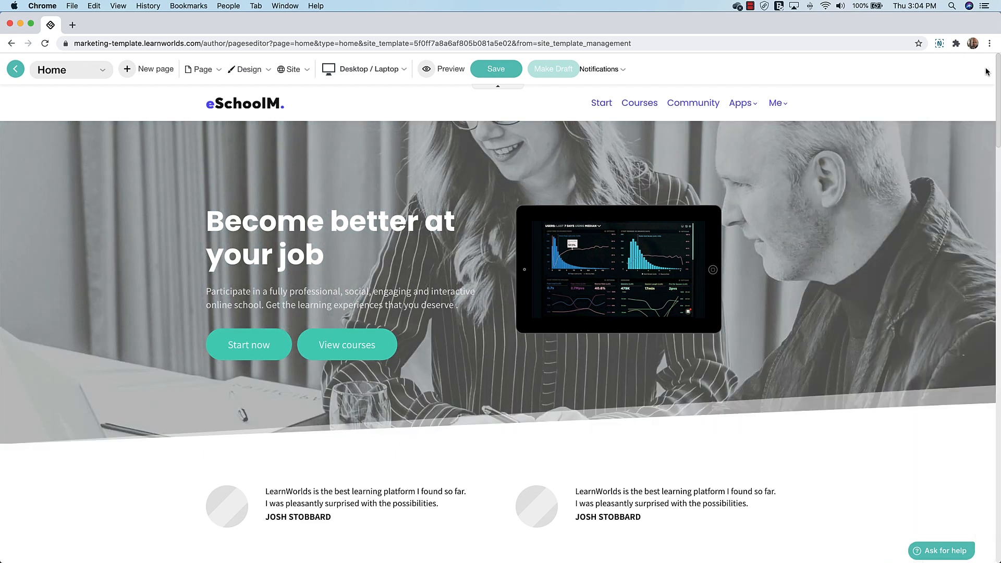
scroll(down, 3)
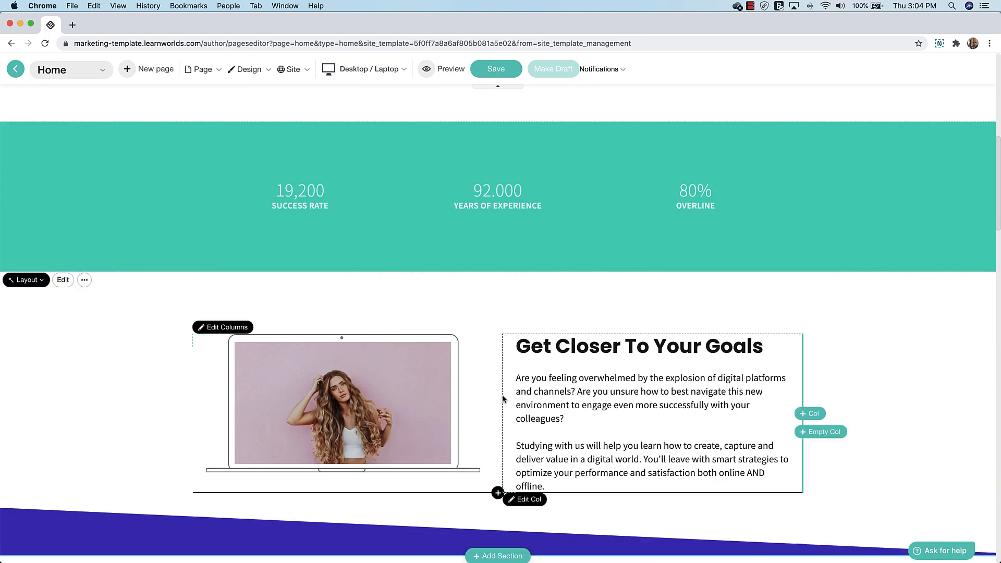
click(498, 492)
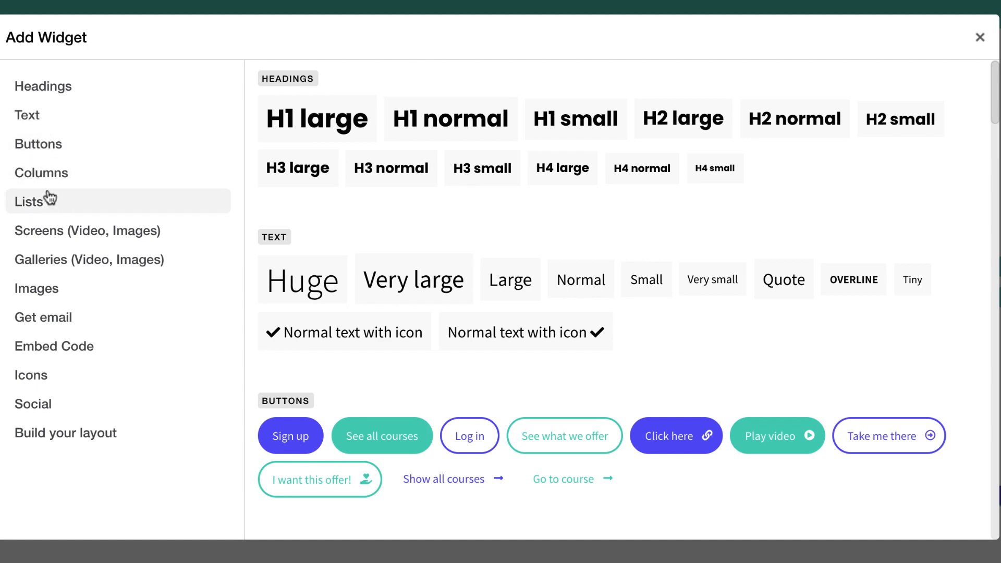
scroll(down, 3)
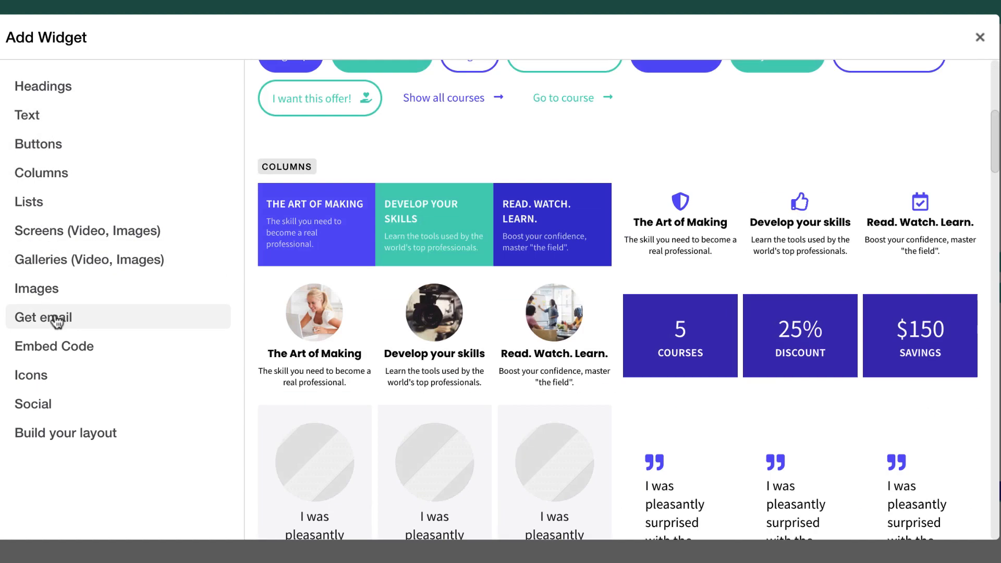
click(46, 317)
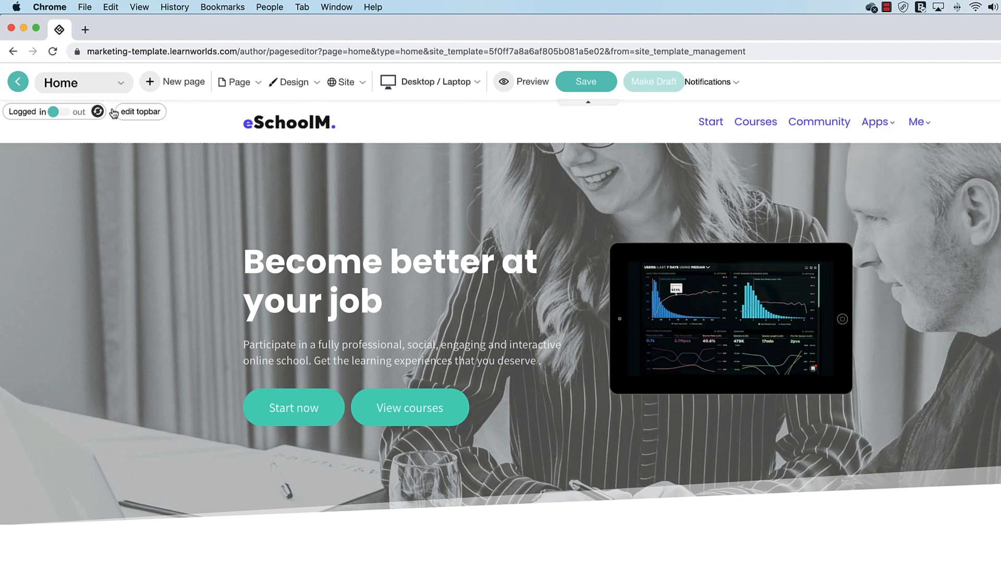
- Edit the top bar Before-login links to Home, Courses, Blog, Contact Us, About us
click(58, 111)
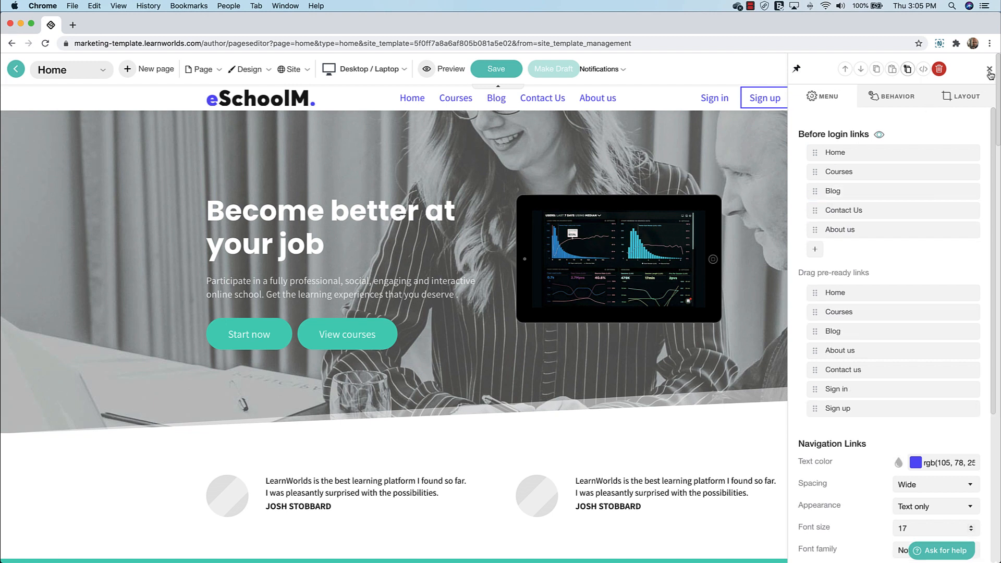
- Close the top bar panel and browse Theme Explorer colours, Typography and Buttons & Inputs
click(251, 69)
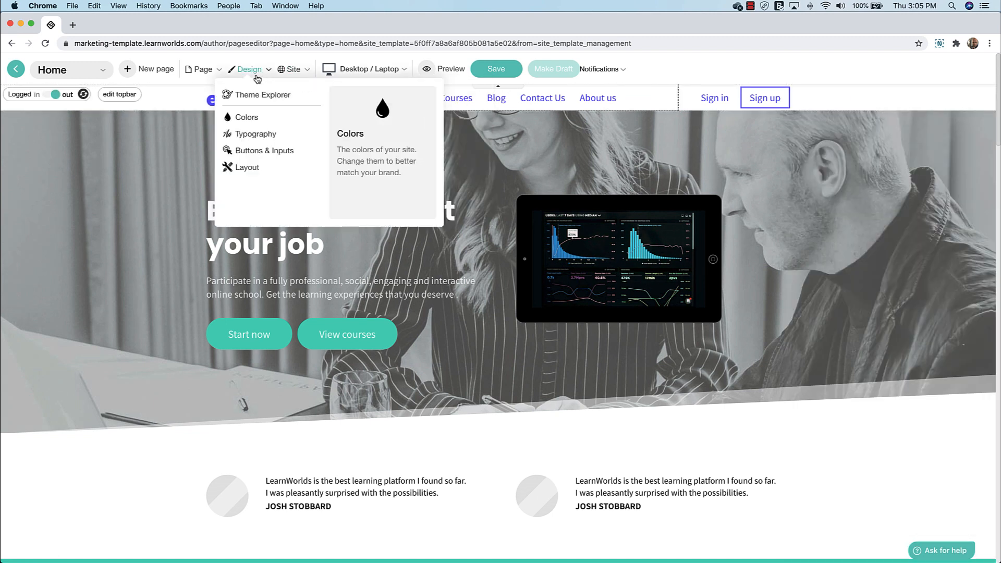
click(262, 95)
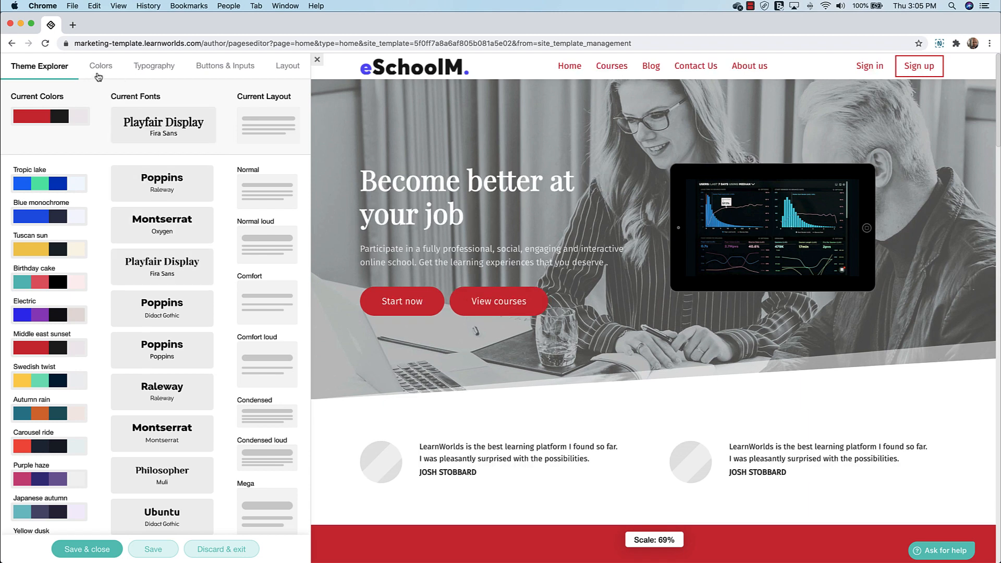
click(153, 66)
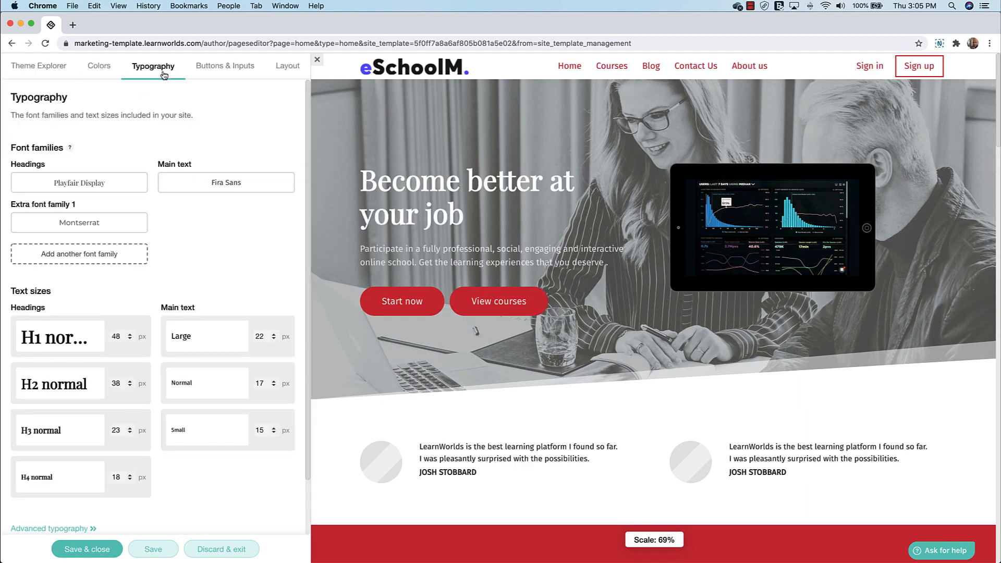
click(225, 66)
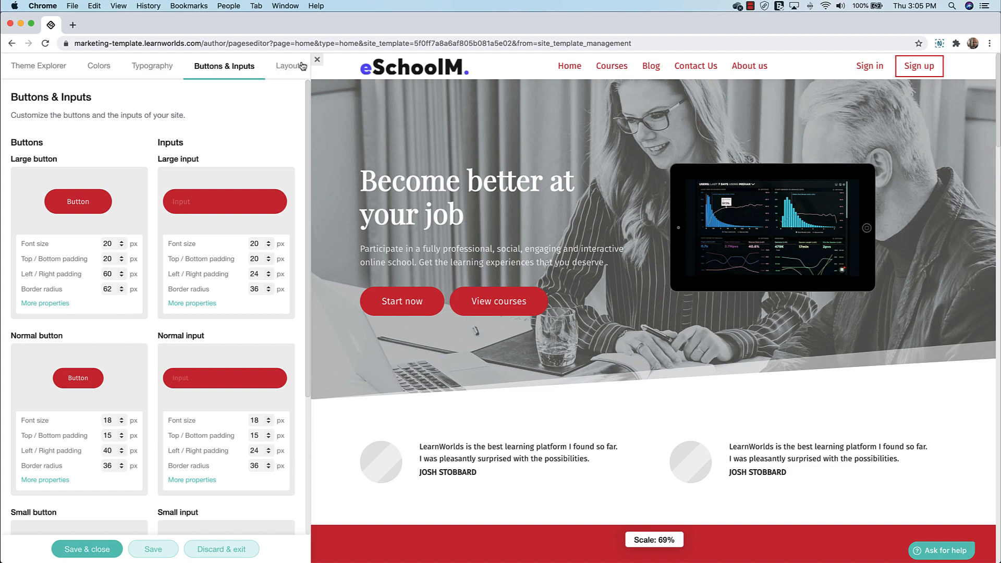
- Discard the theme changes and return to the page editor with the teal styling intact
click(221, 549)
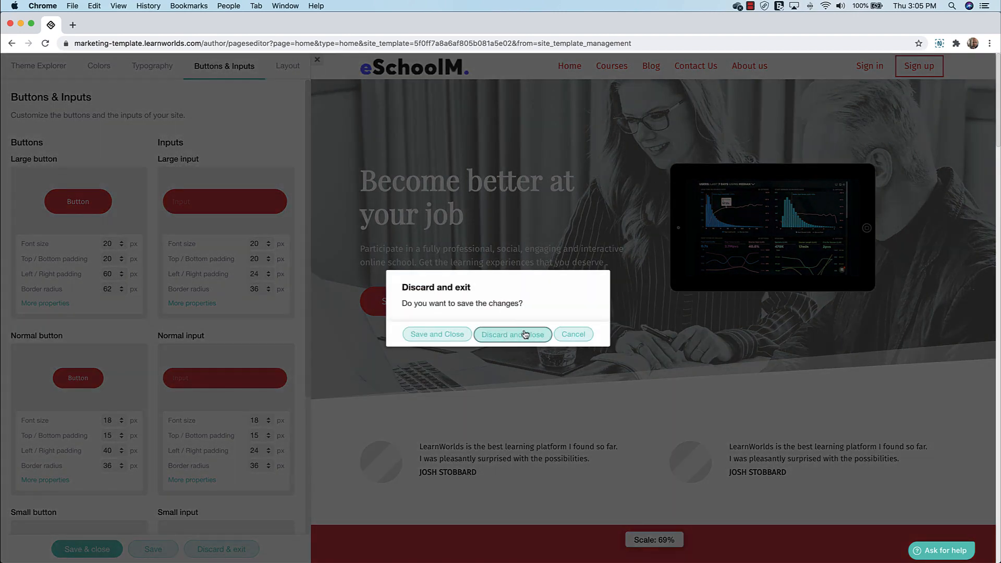
click(513, 334)
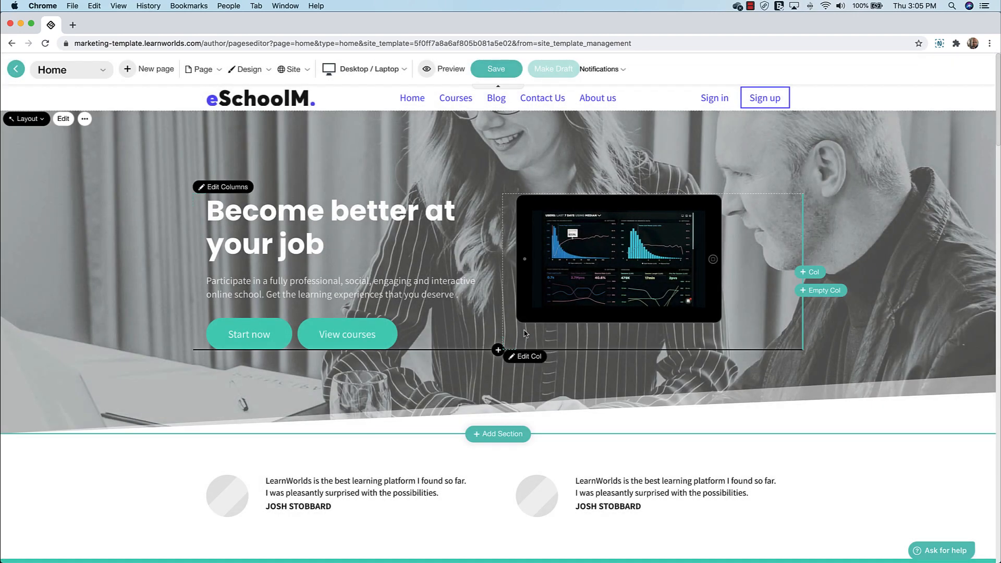